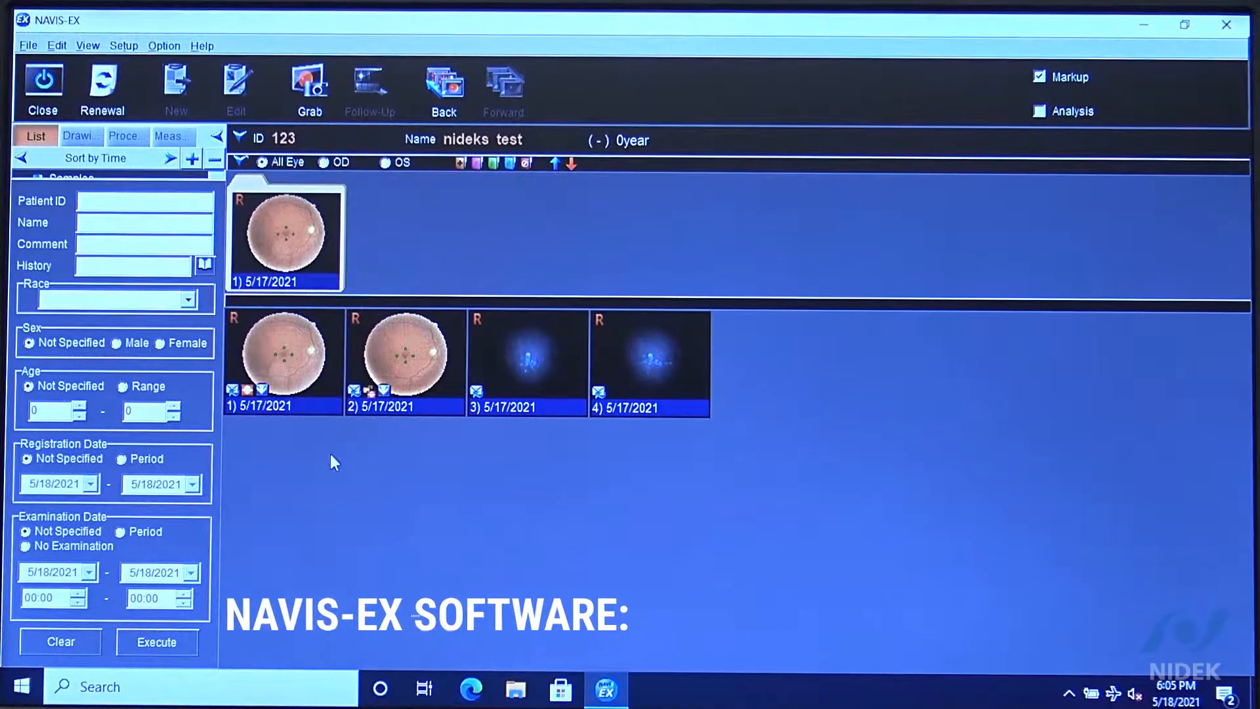
mouse_move(299, 366)
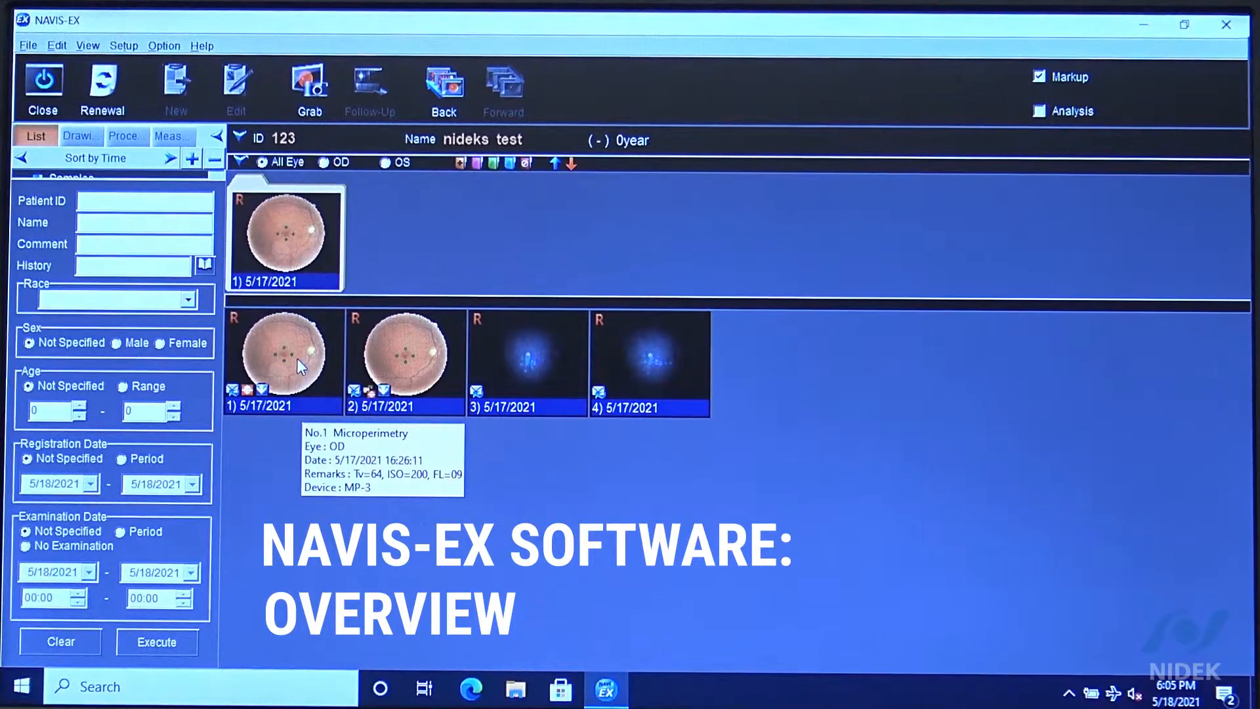
Open the first 5/17/2021 microperimetry exam result for patient 'nideks test'.
double_click(284, 354)
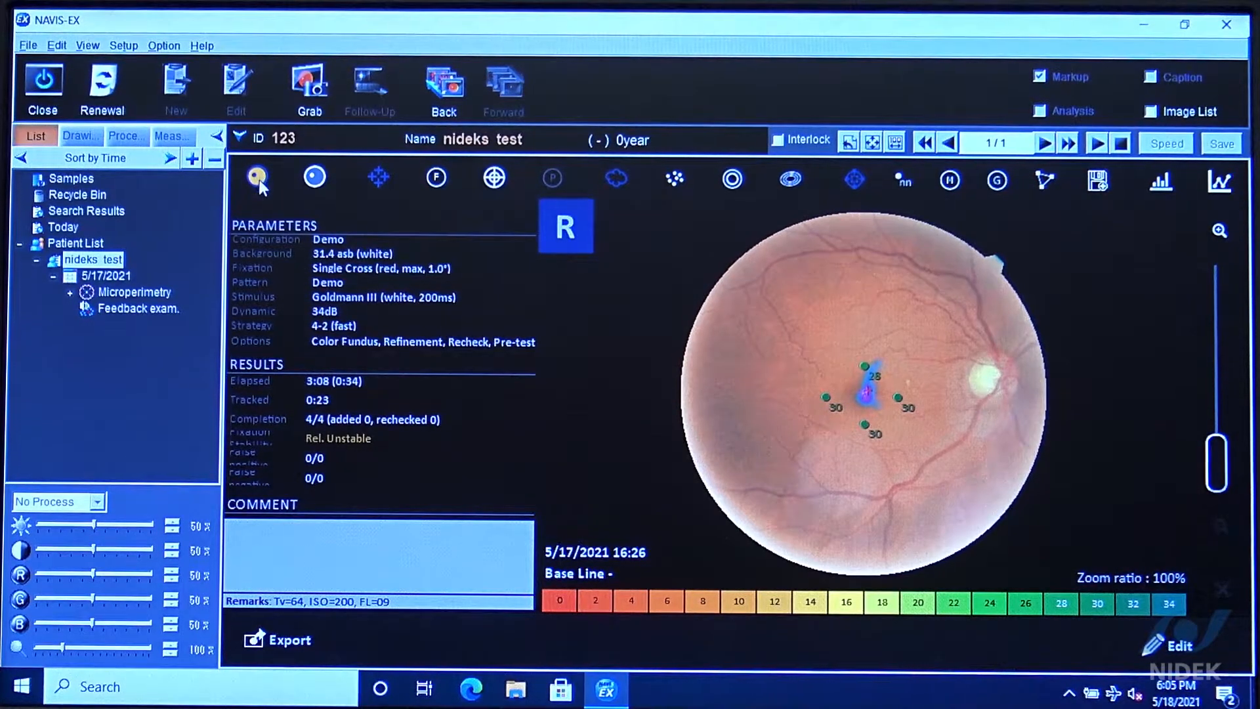
Toggle between infrared and colour fundus, then zoom in on the fixation cloud and tested points.
click(256, 177)
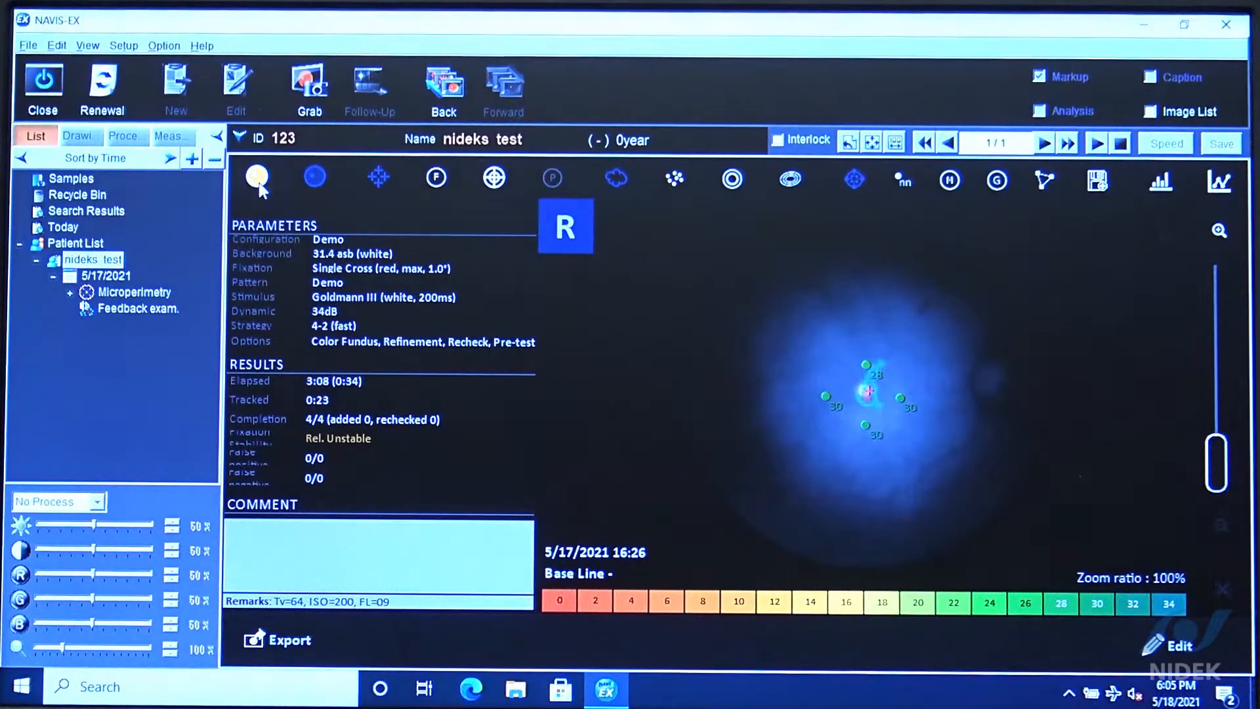
click(313, 177)
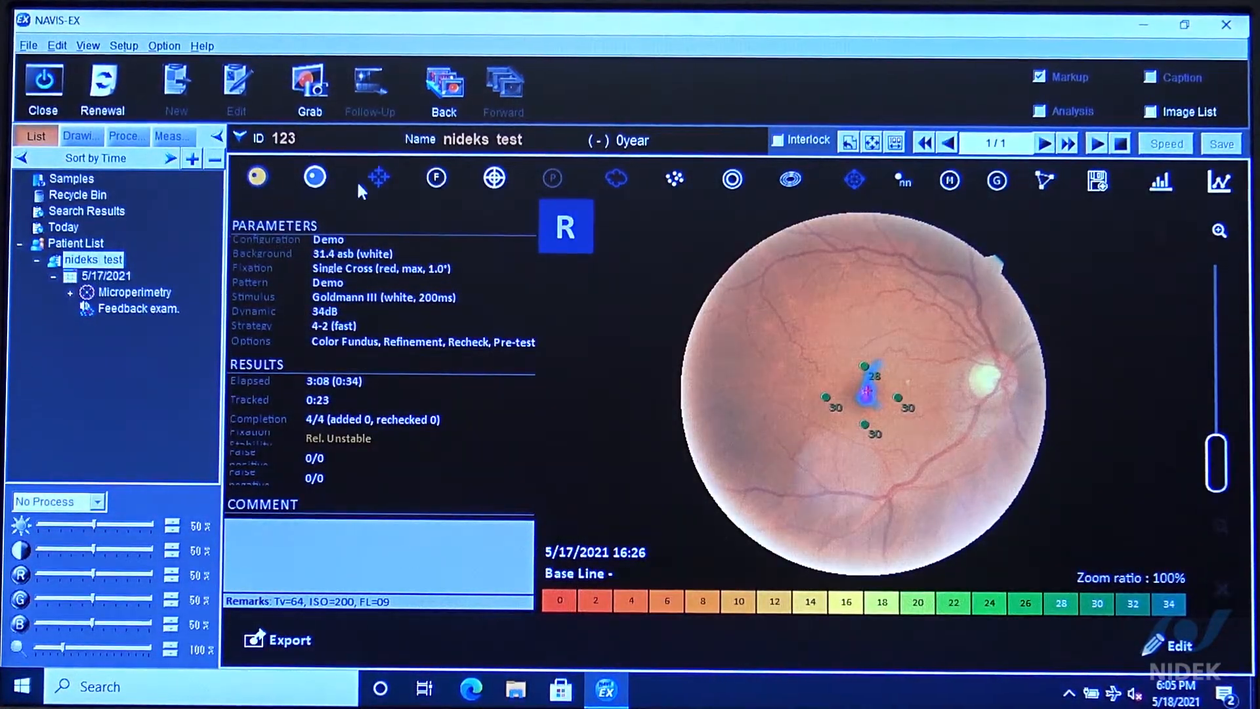
click(378, 179)
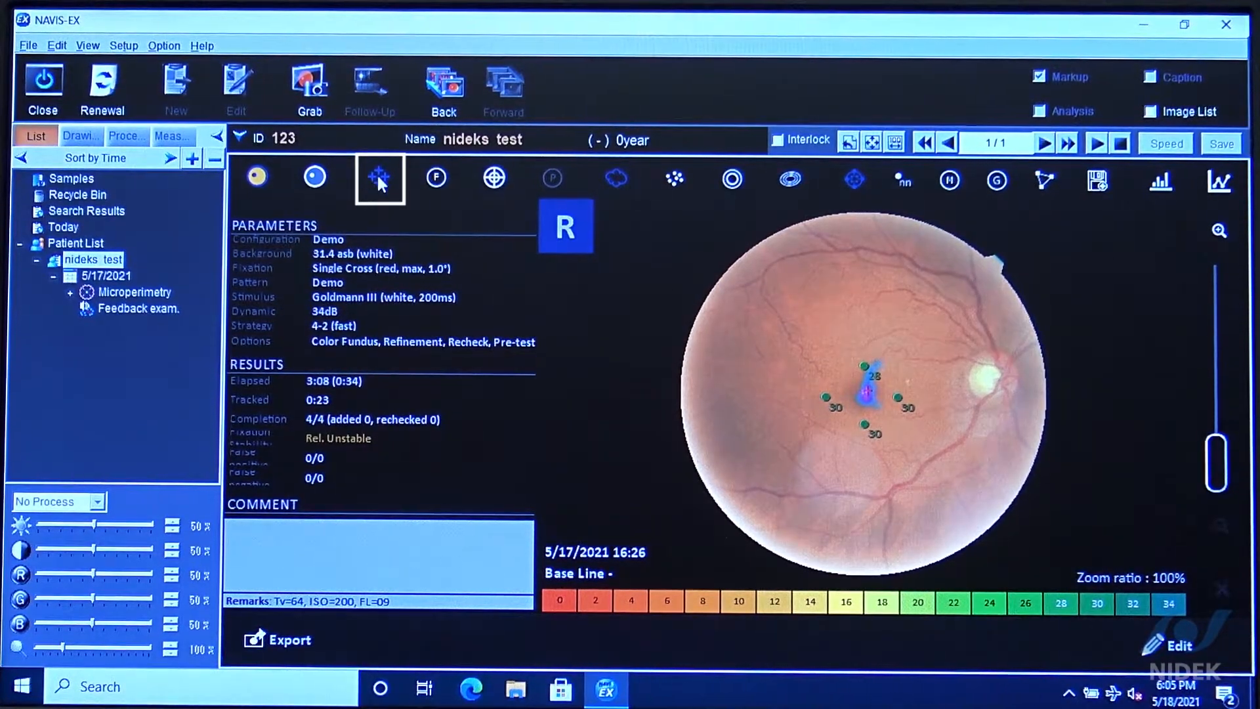
click(493, 178)
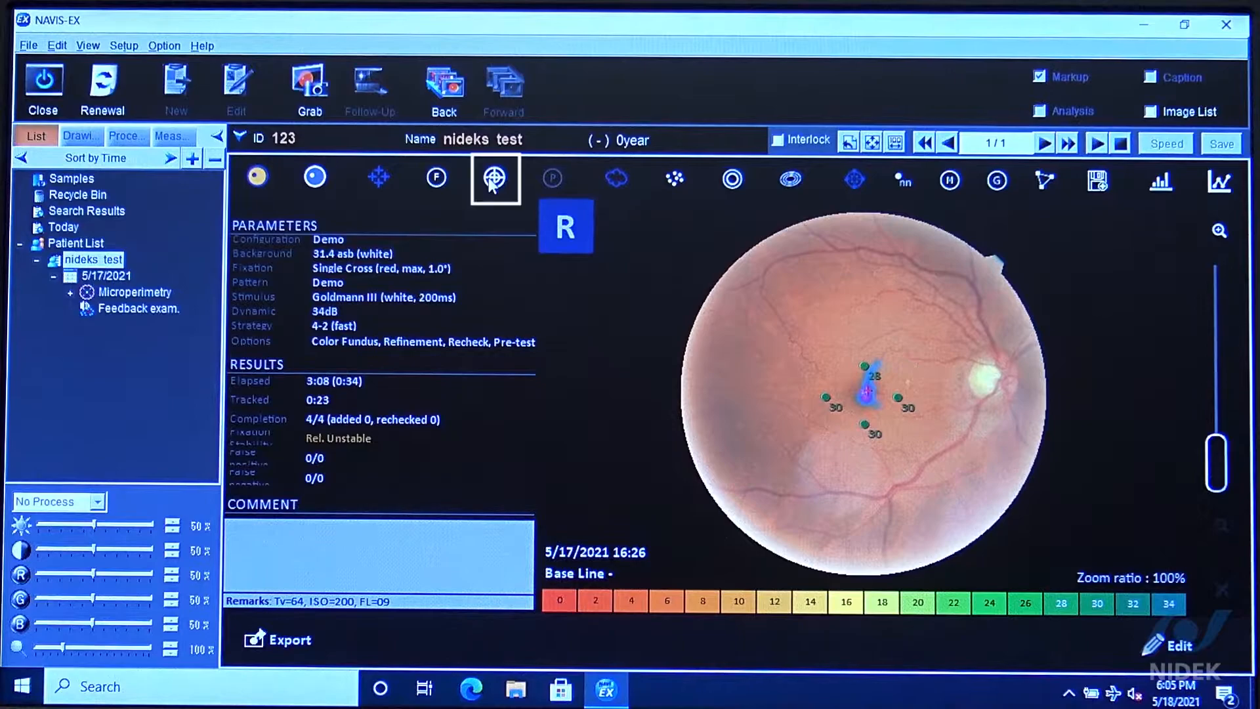
click(496, 177)
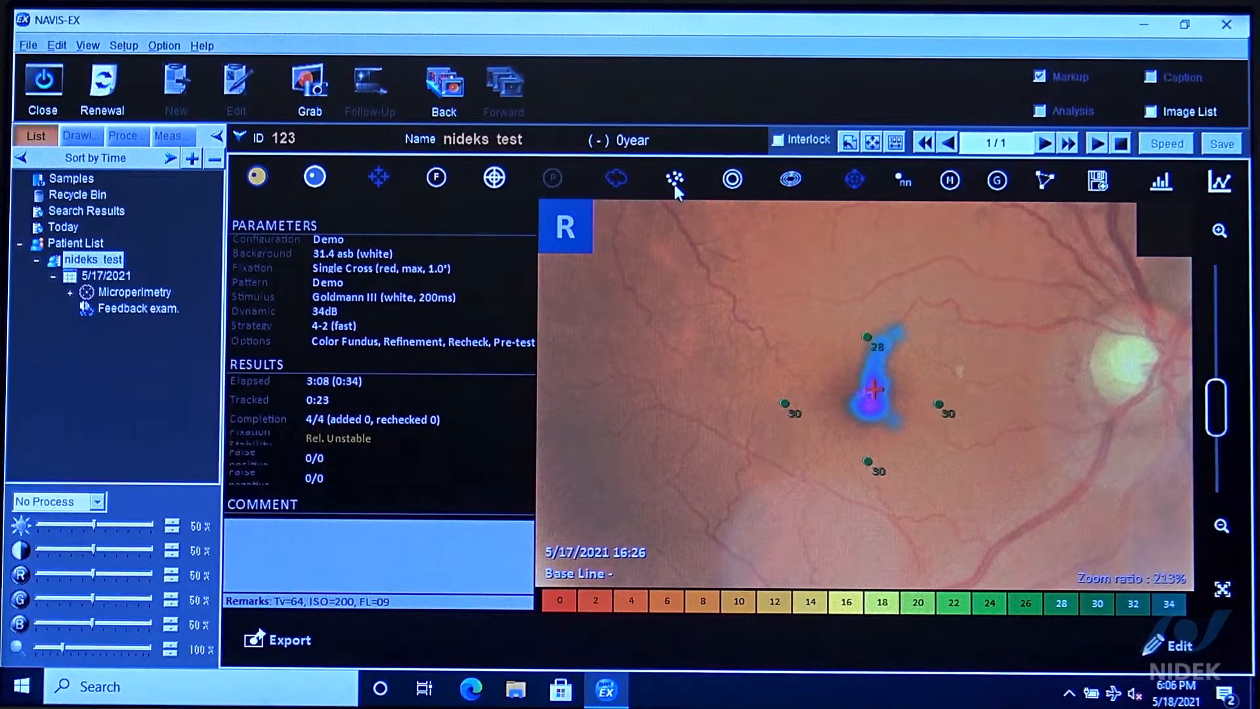
Show the 2° and 4° fixation stability circles with their fixation-point percentages.
click(673, 179)
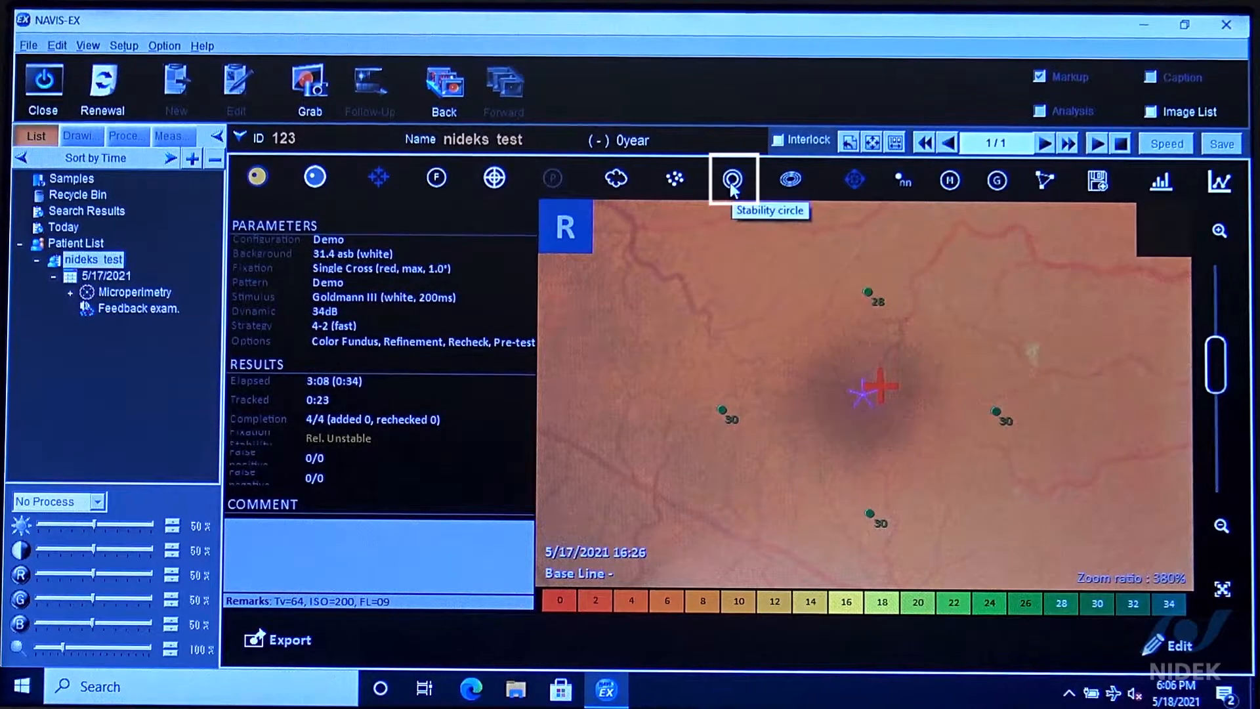
click(731, 177)
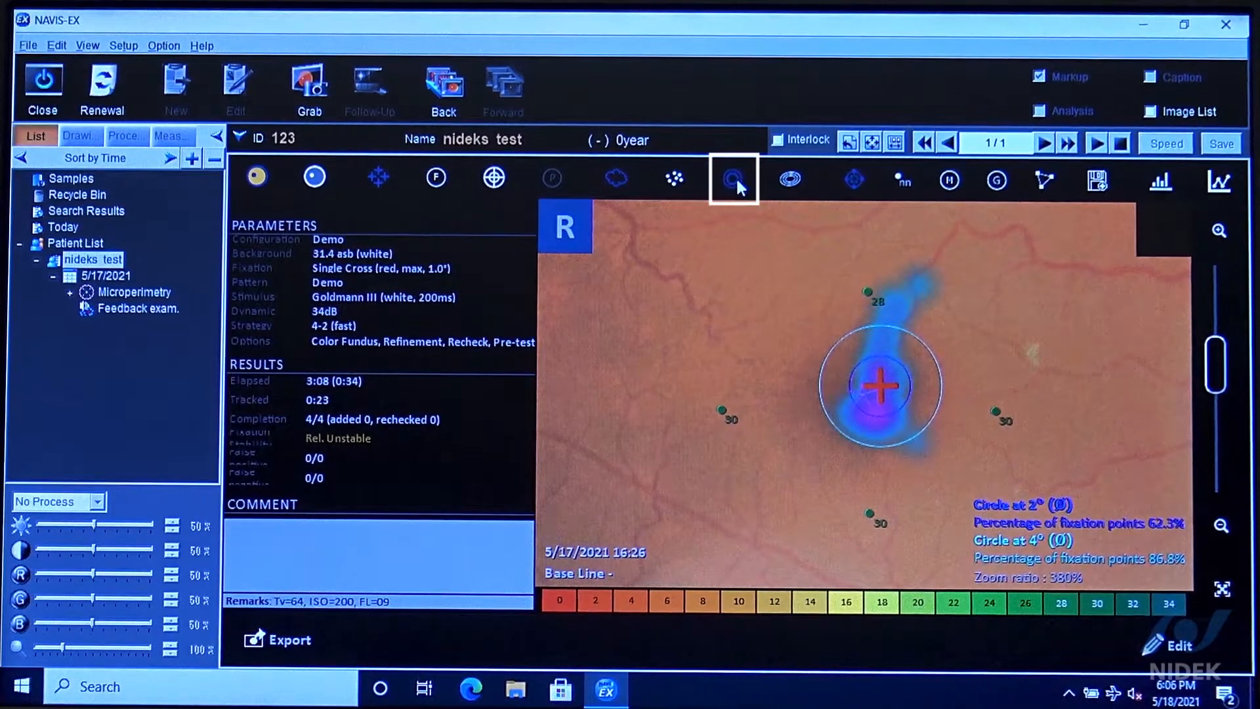
click(733, 177)
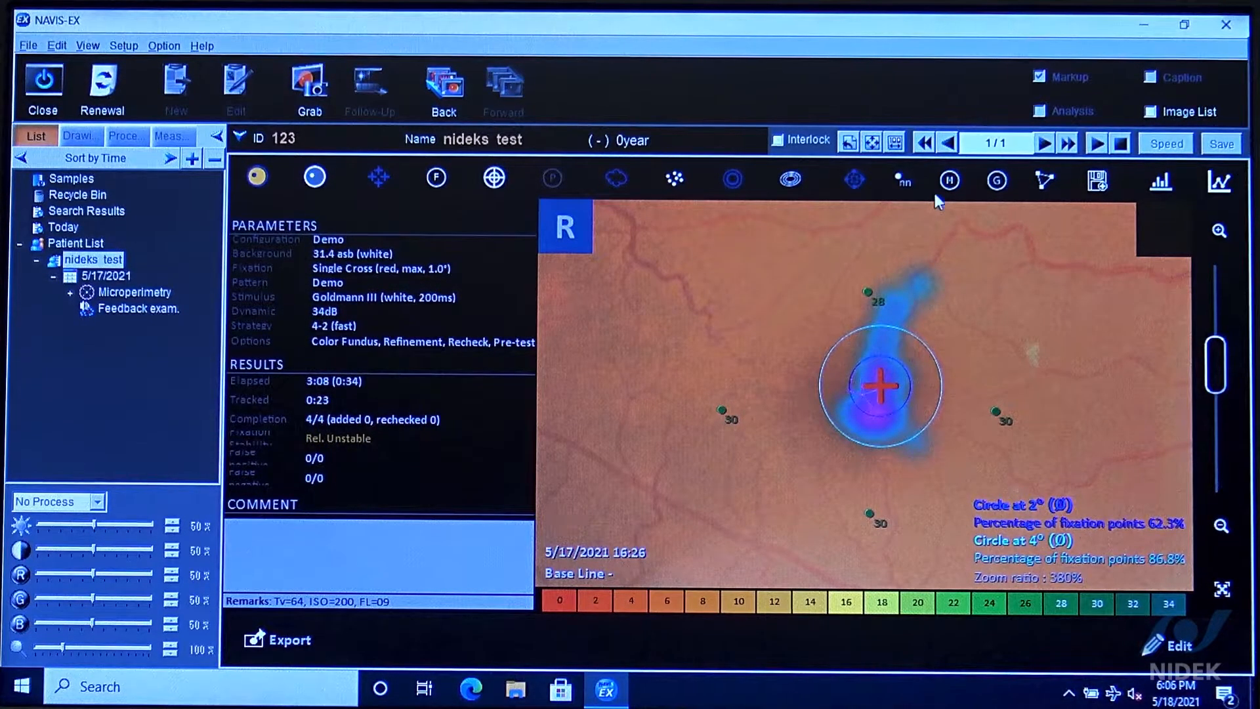
Show the fixation ellipses, then hide circles and ellipses, leaving sensitivity values 28, 30, 30, 30 as large markers.
click(792, 179)
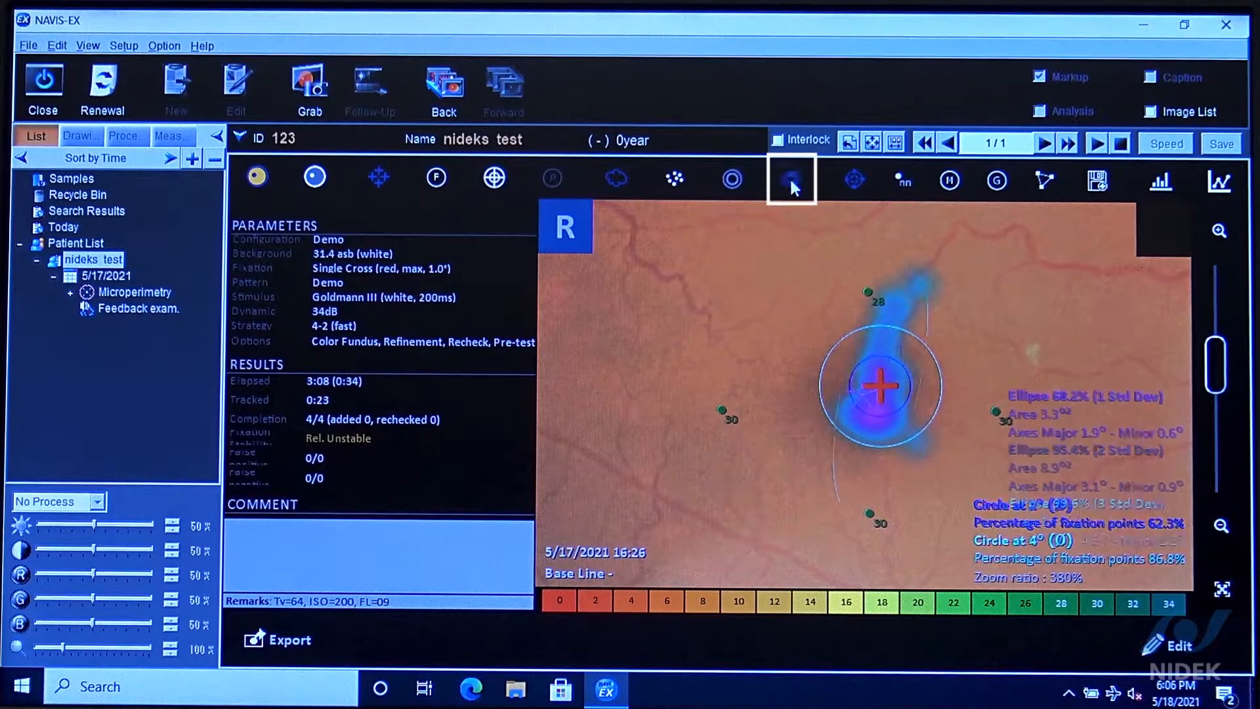
click(791, 179)
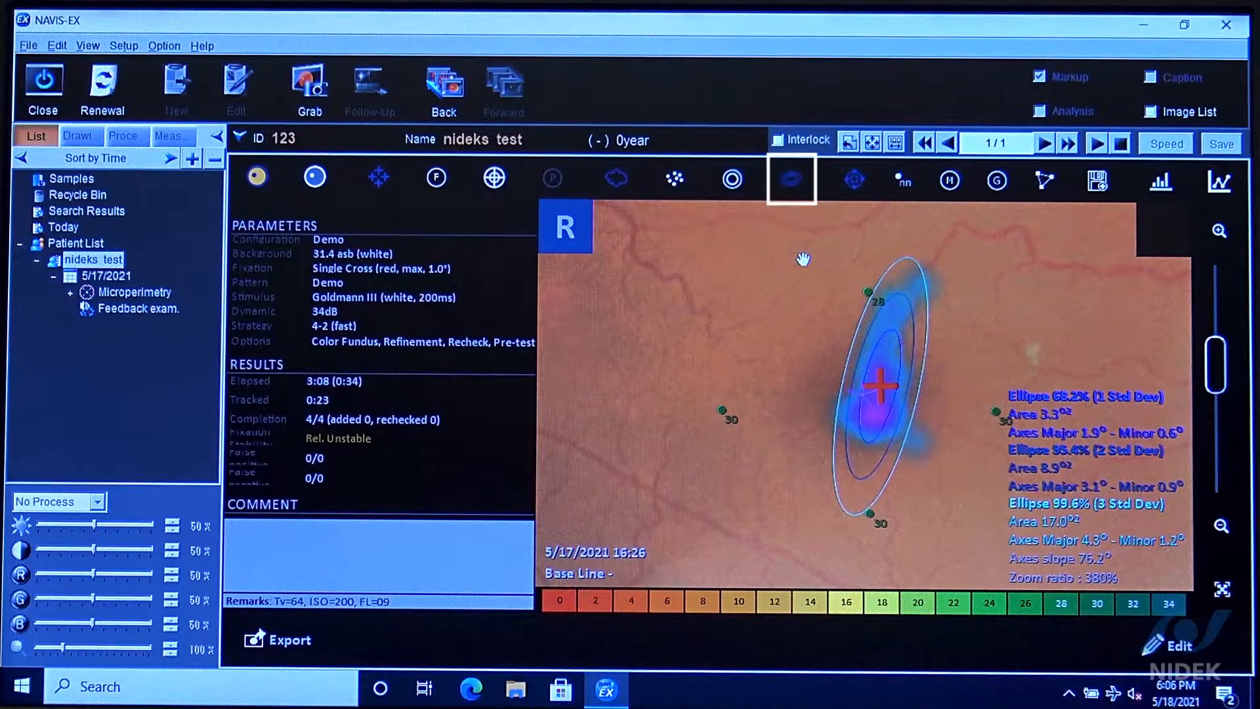
click(853, 179)
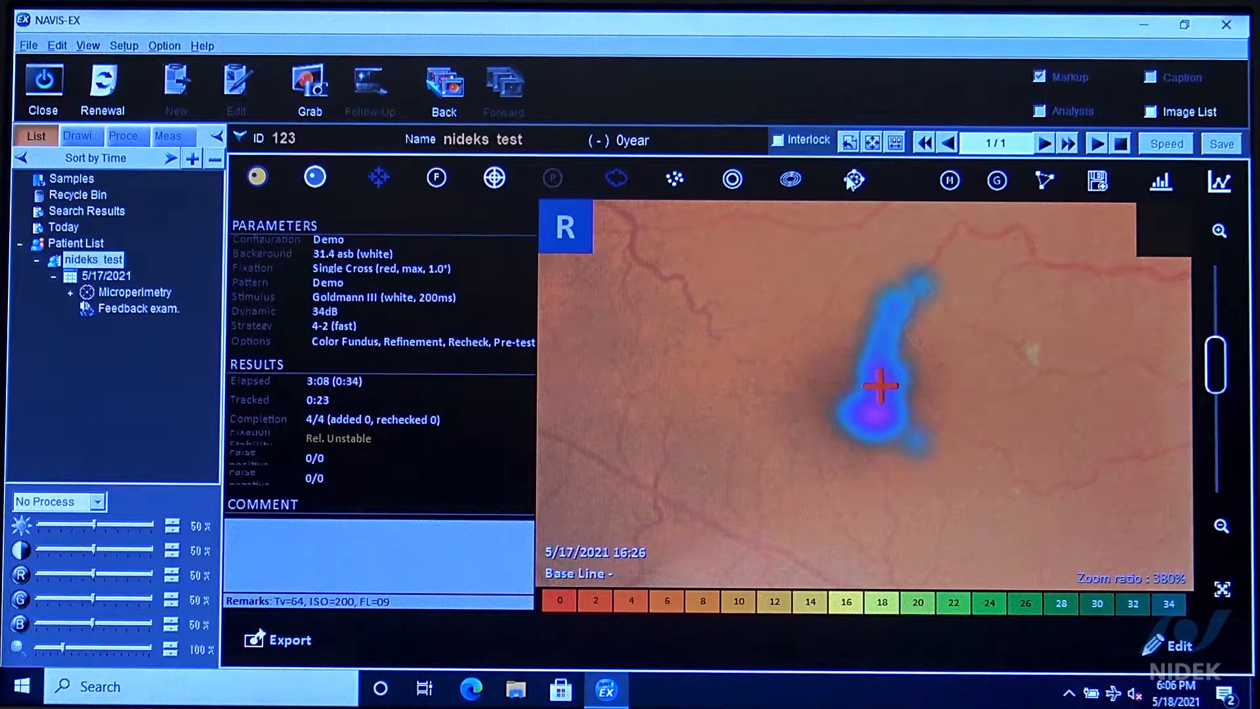
click(855, 178)
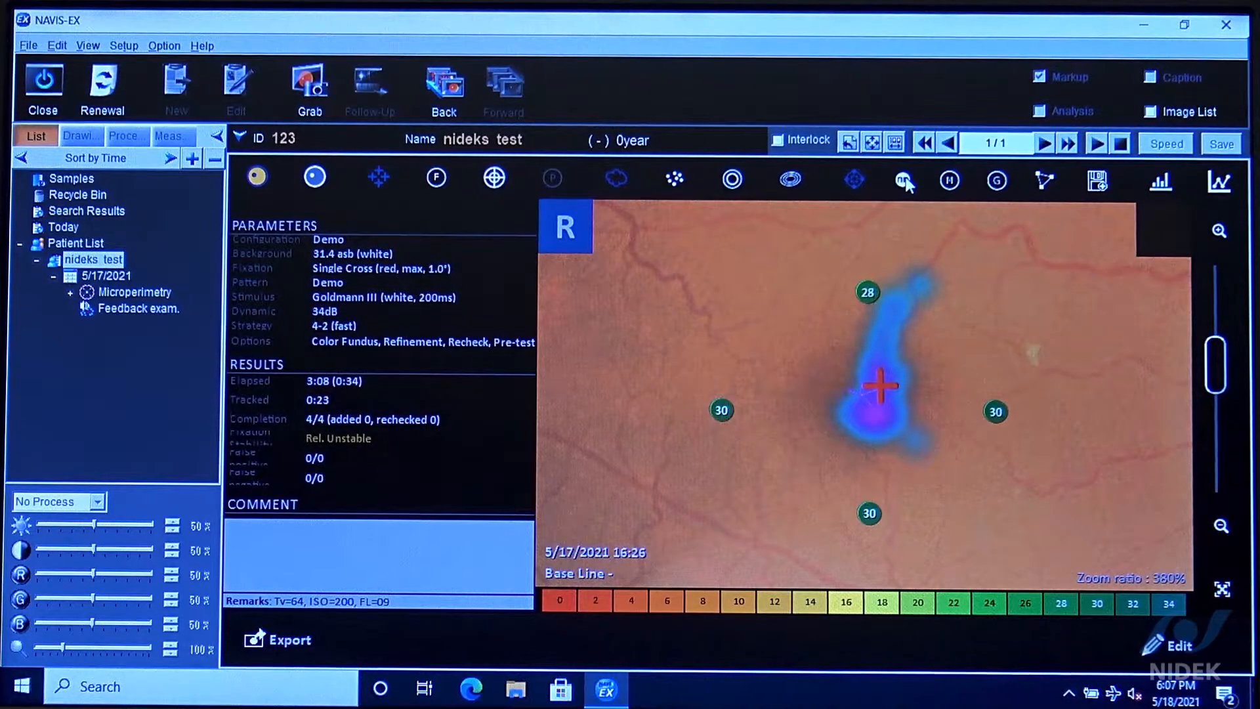
Return to small sensitivity labels and briefly preview the green sensitivity map before hiding it.
click(903, 179)
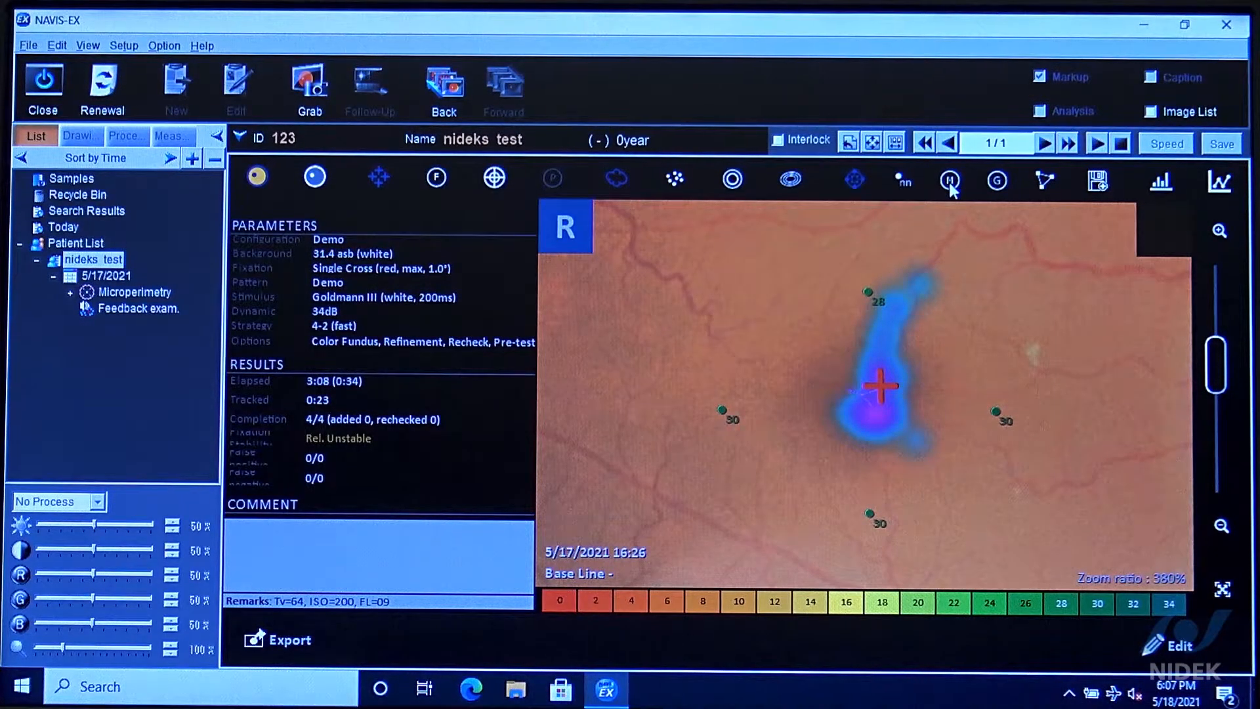
click(947, 178)
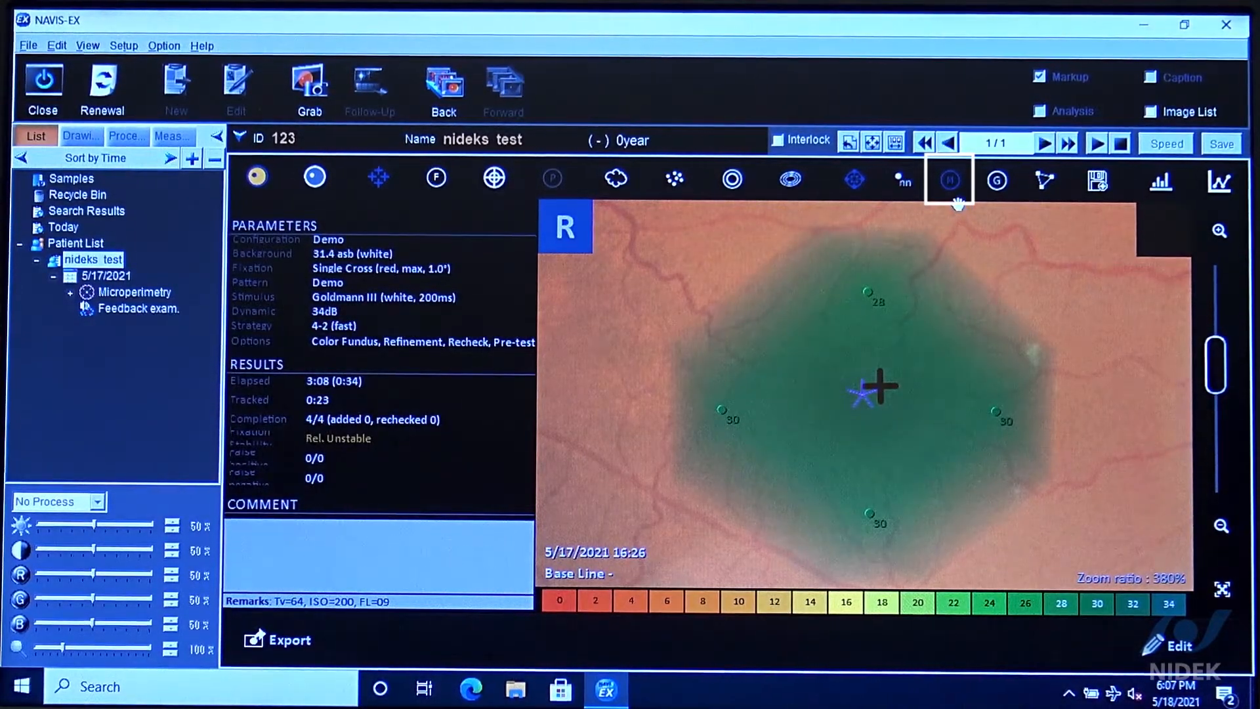
click(948, 177)
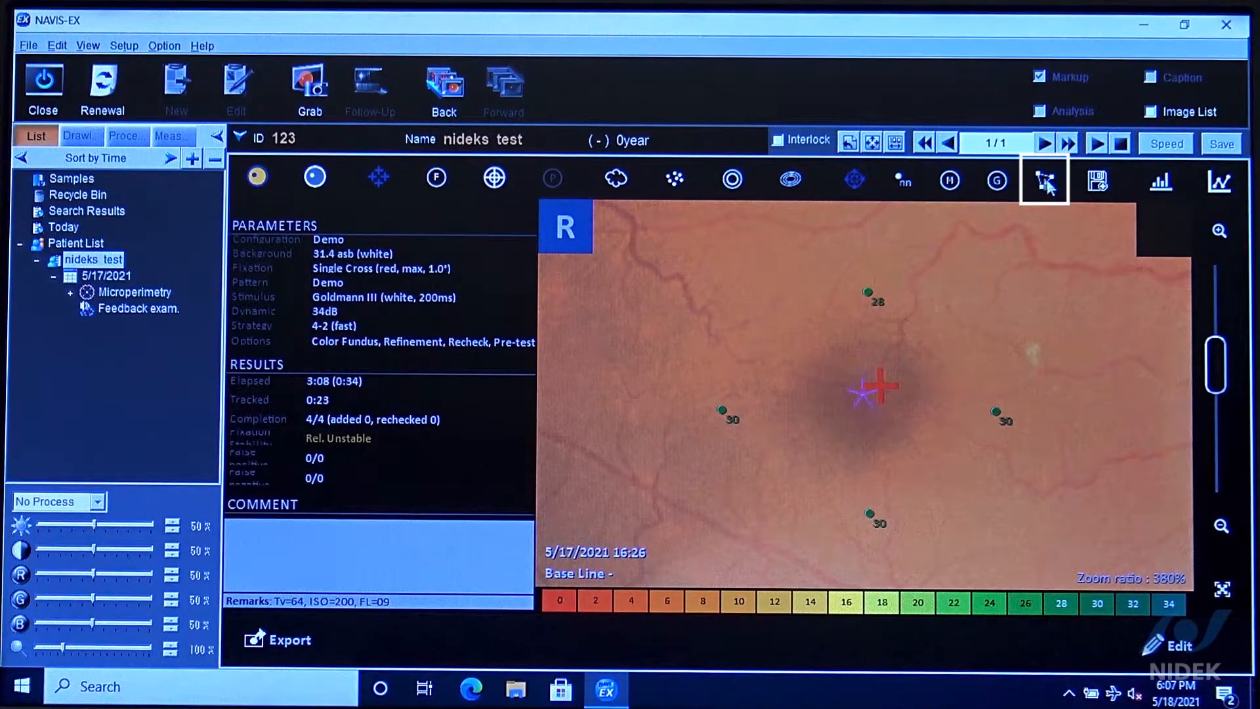
Draw a triangular polygon over three tested points giving mean sensitivity 29.3.
click(1044, 179)
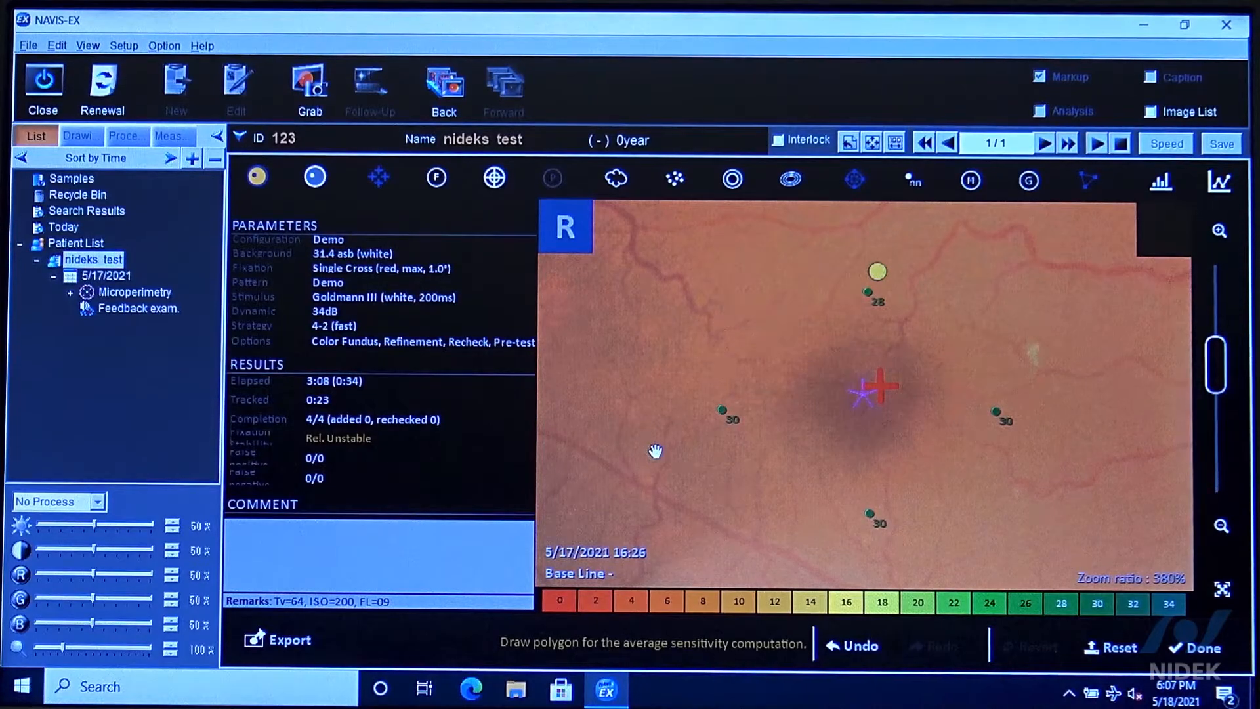
click(918, 555)
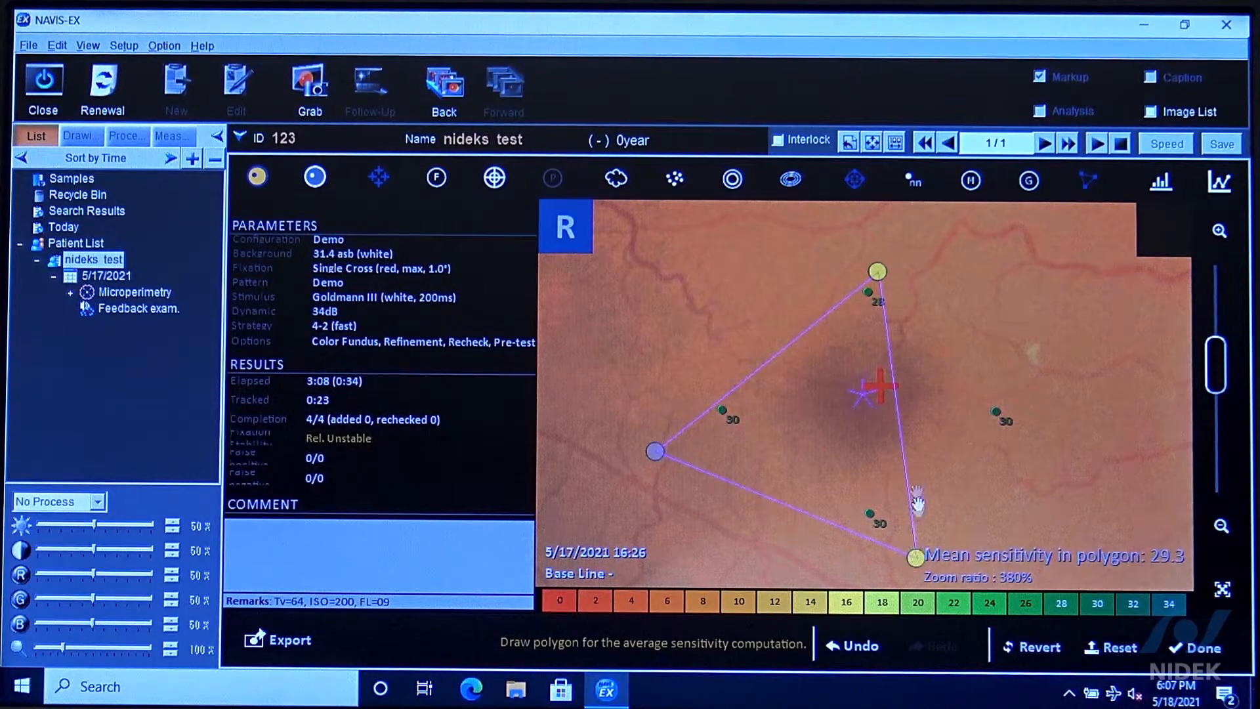